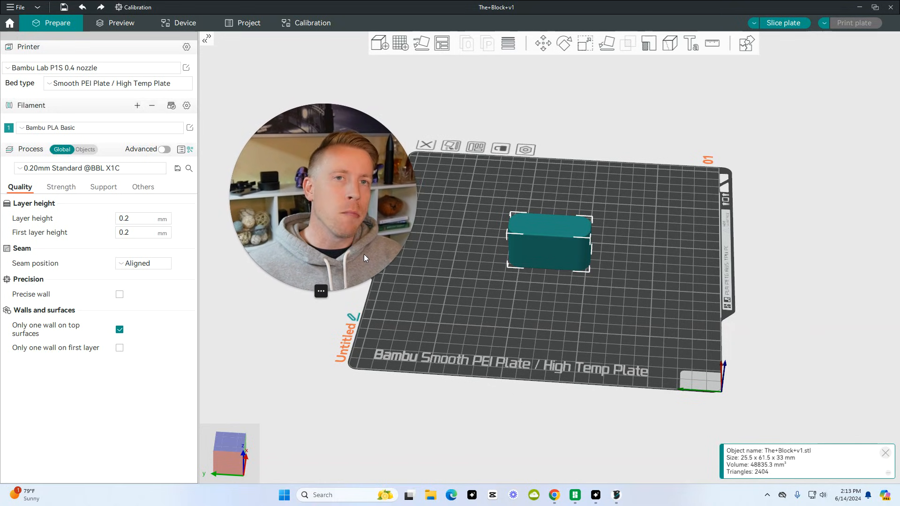
mouse_move(507, 322)
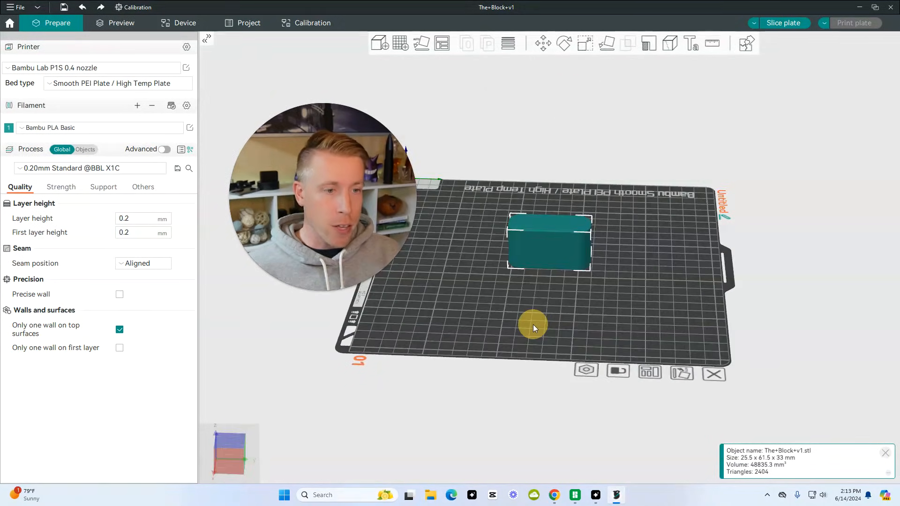
Step: Scale the rounded block to 200%, giving 51 x 123 x 66 mm
click(584, 43)
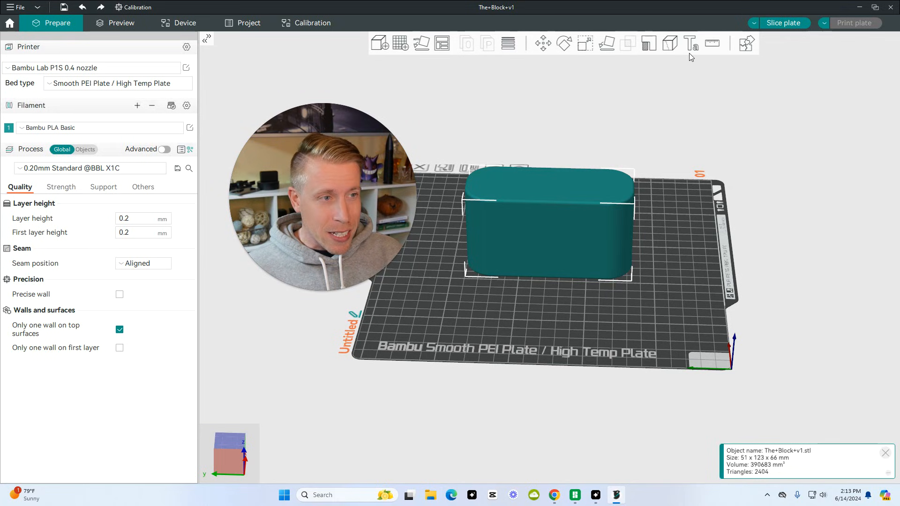
mouse_move(691, 43)
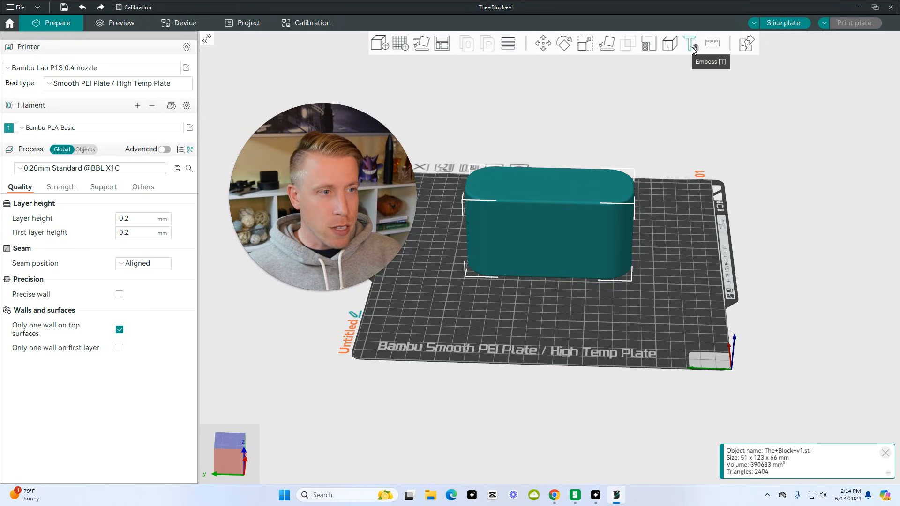
Step: Add embossed text reading '3D Print Dood' on the block's front face
click(689, 44)
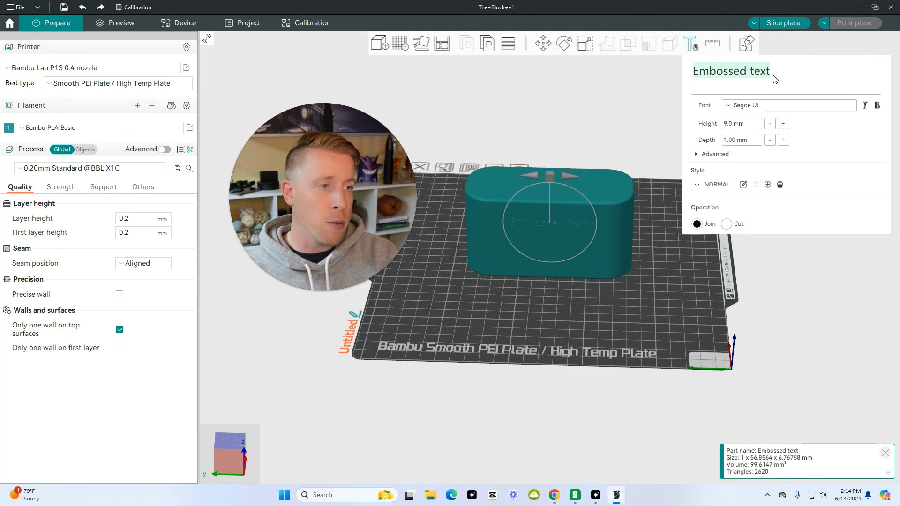
text(3D Print Dood)
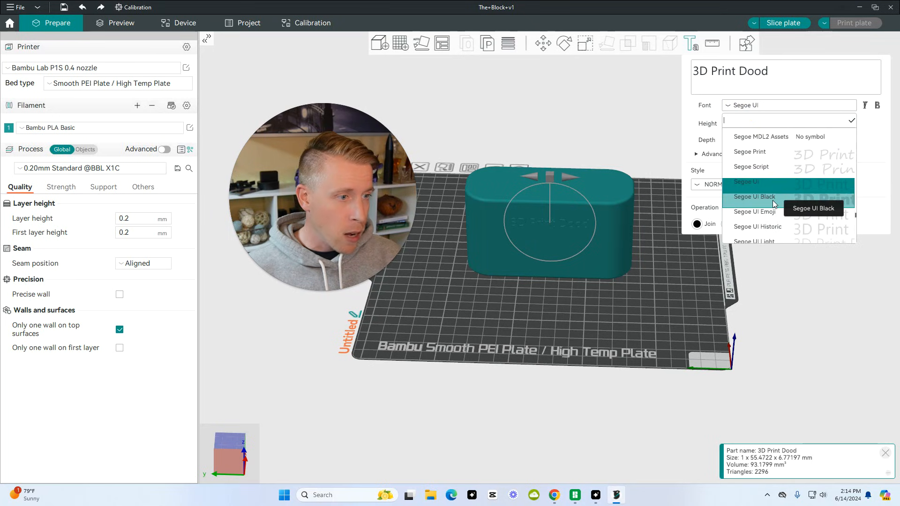
Step: Set the text font to Segoe UI Black and raise its height to 11.1 mm
click(753, 196)
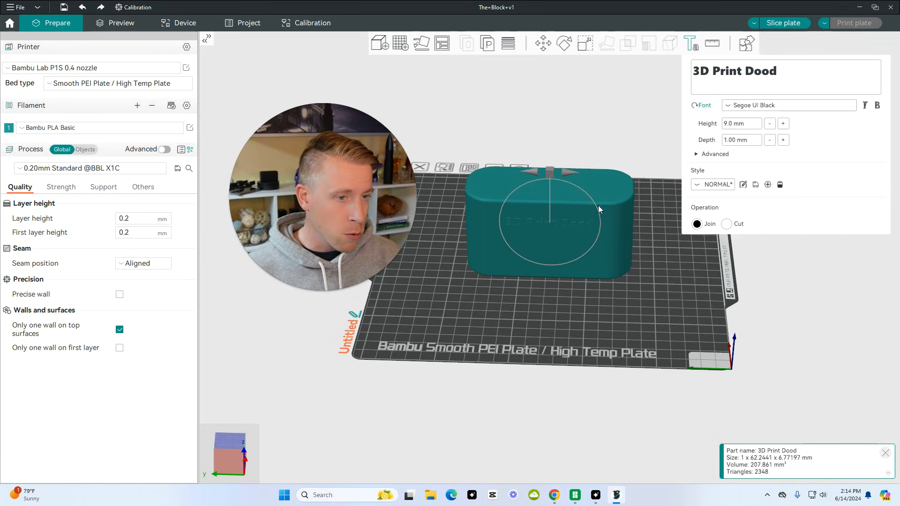
click(782, 123)
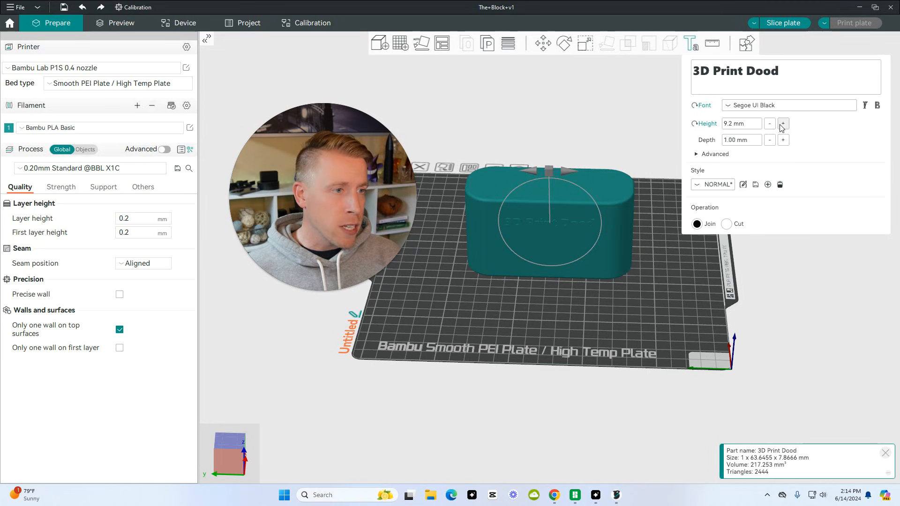
click(781, 124)
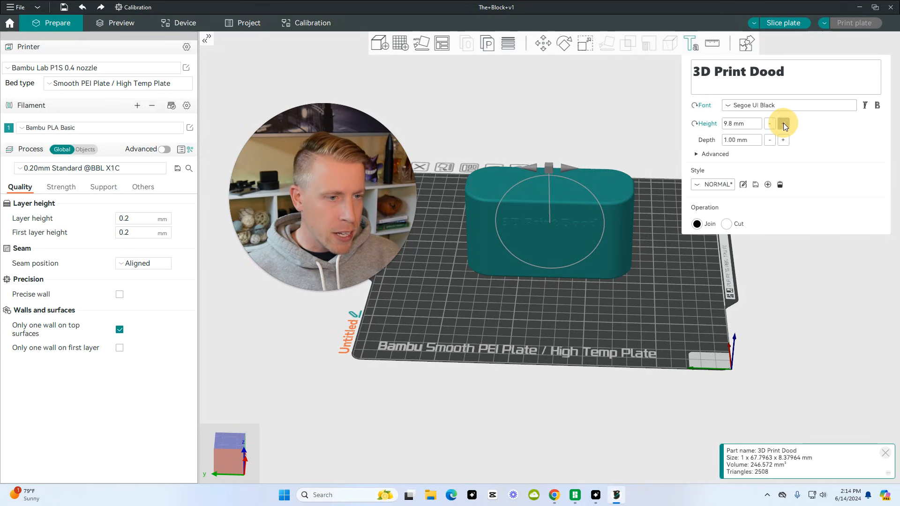
click(783, 124)
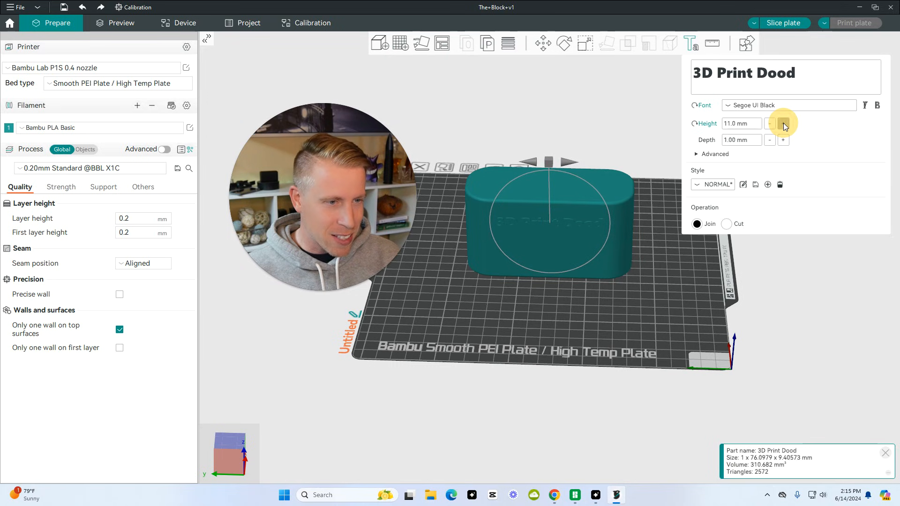
click(782, 123)
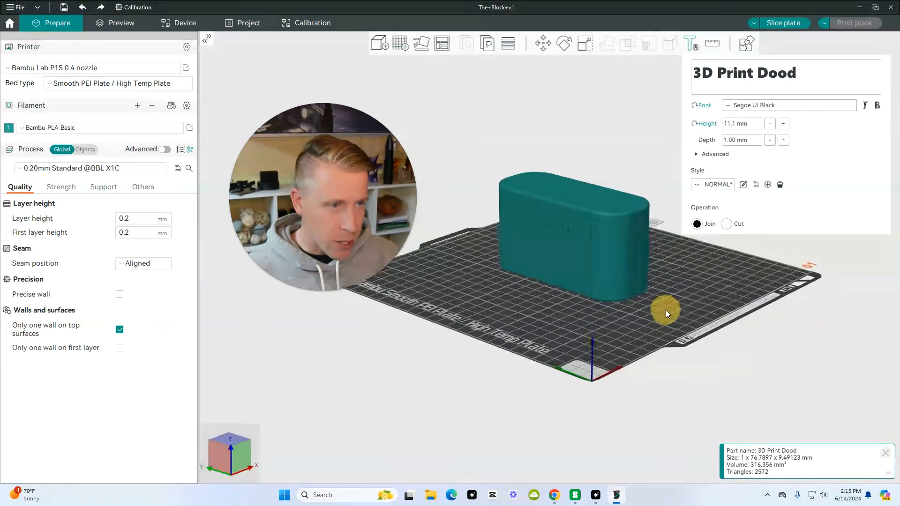
Step: Increase the raised text depth to 3.10 mm
click(783, 140)
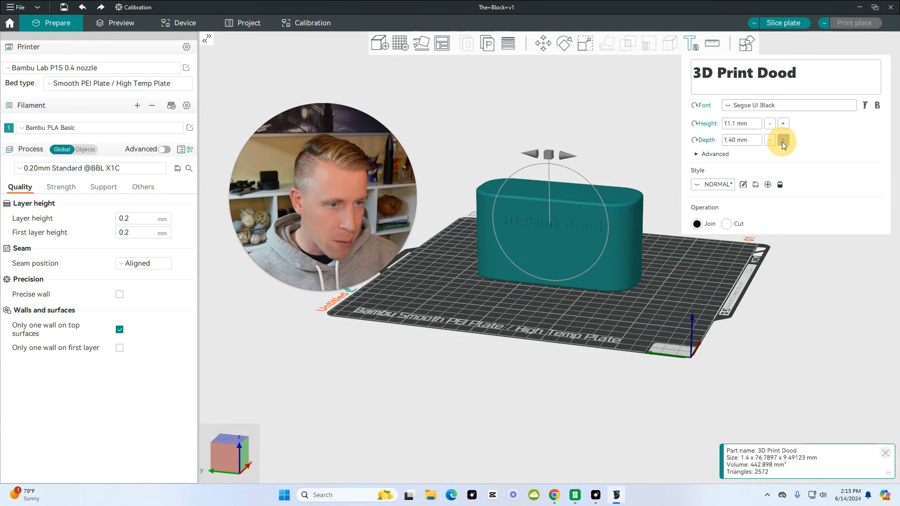
click(781, 141)
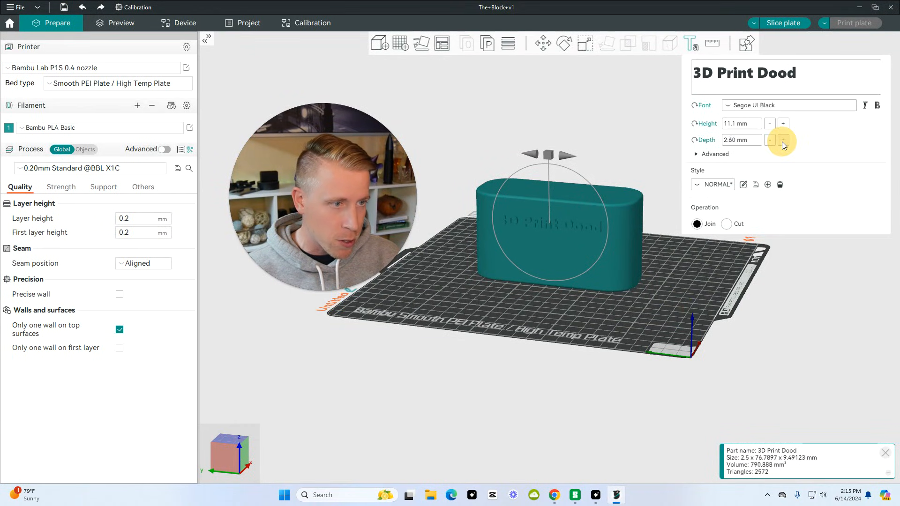
click(783, 140)
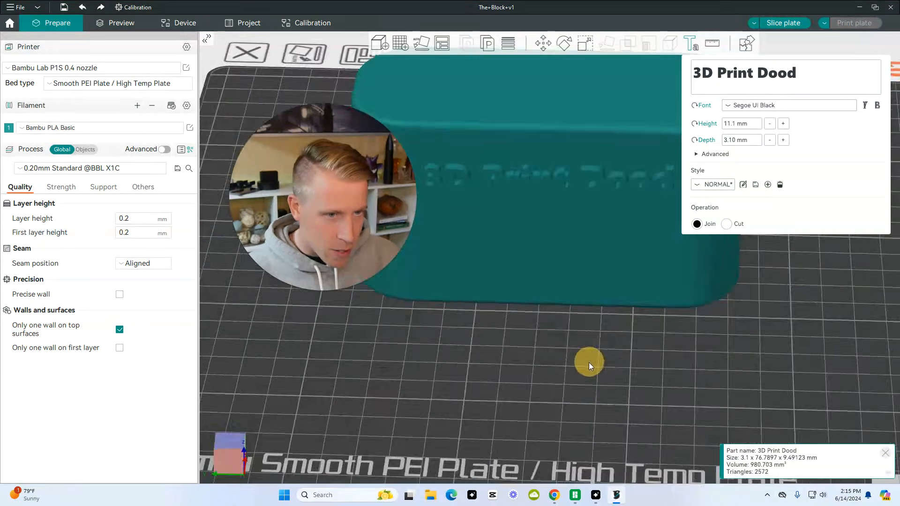
drag(588, 366, 581, 354)
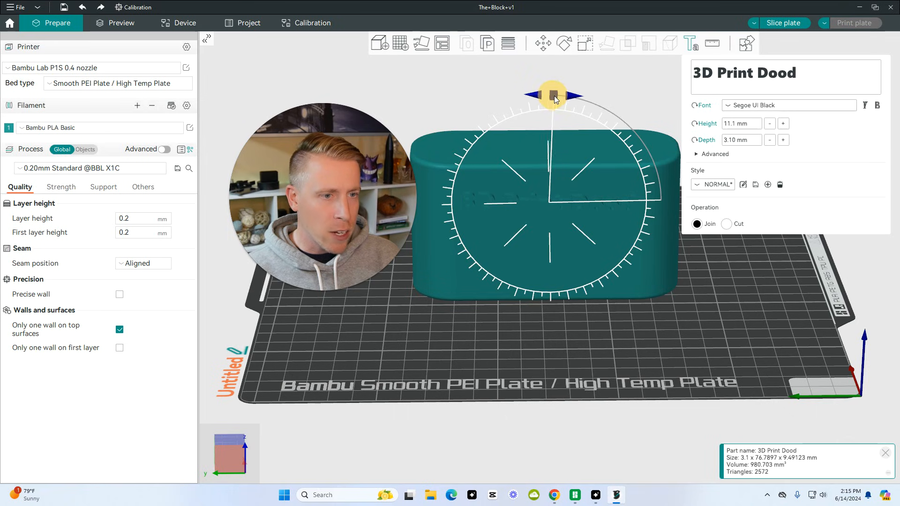
Step: Rotate the embossed text to a slight tilt across the front face and inspect it
drag(553, 95, 648, 314)
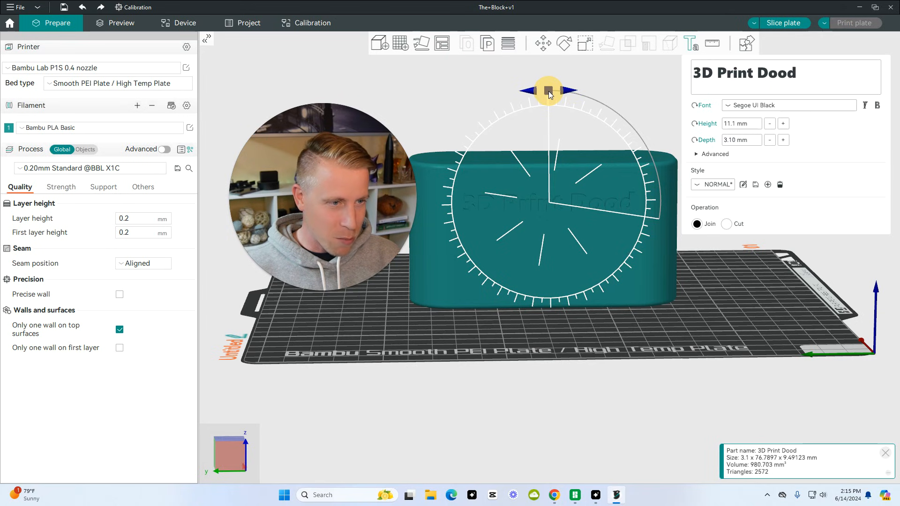
drag(549, 90, 738, 309)
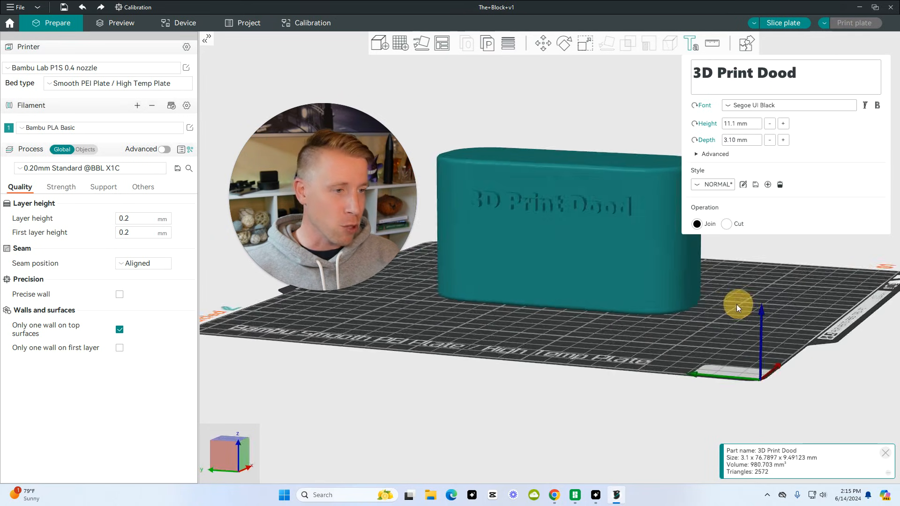